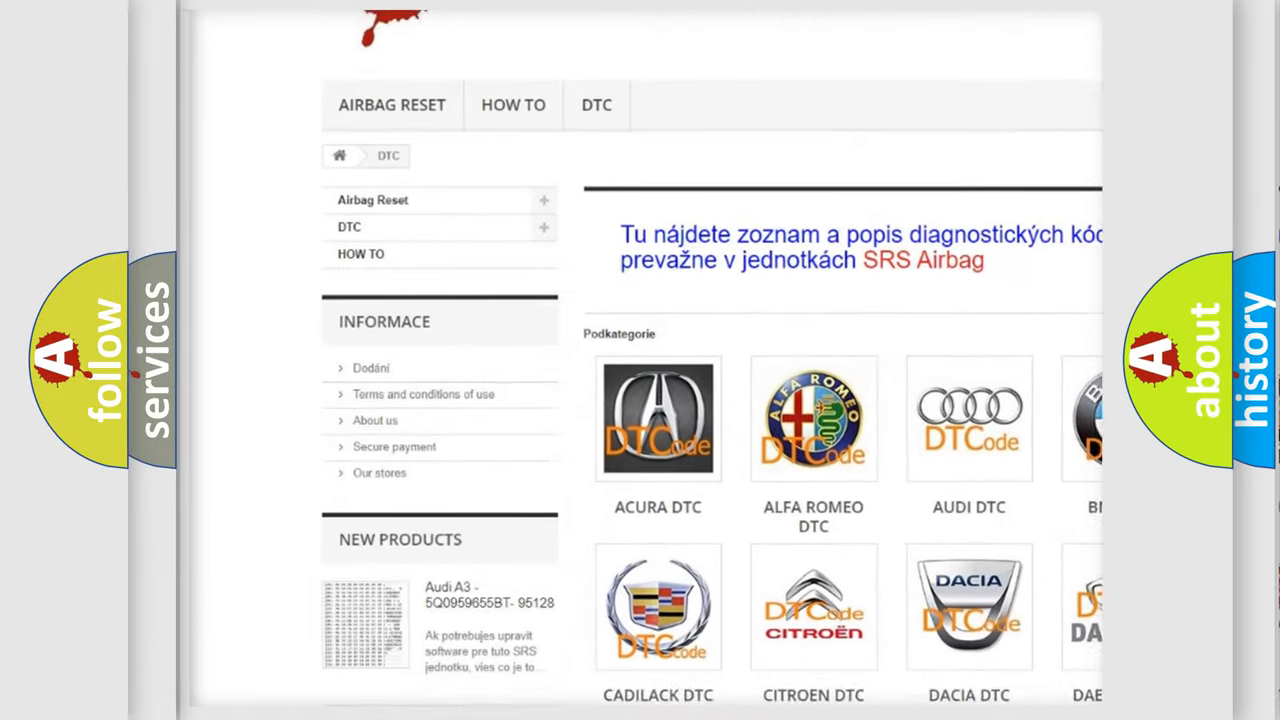
{"action": "scroll", "scroll_direction": "down", "scroll_amount": 3}
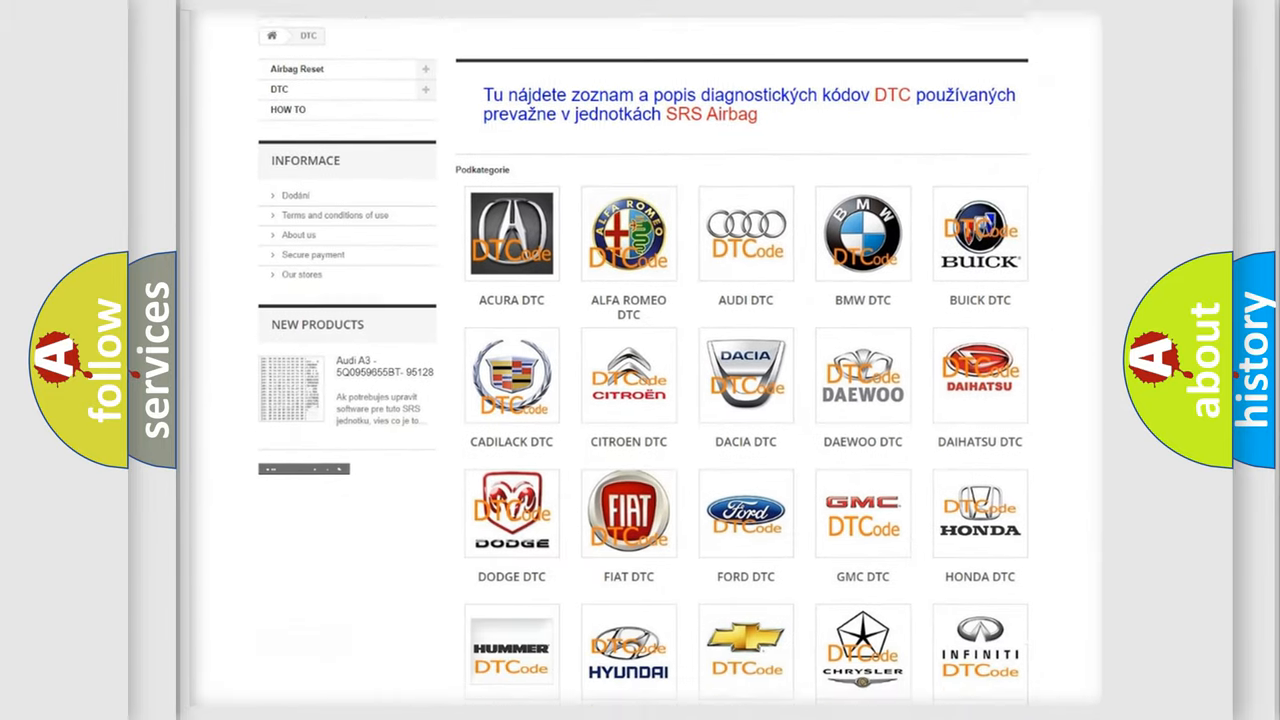
{"action": "scroll", "scroll_direction": "down", "scroll_amount": 3}
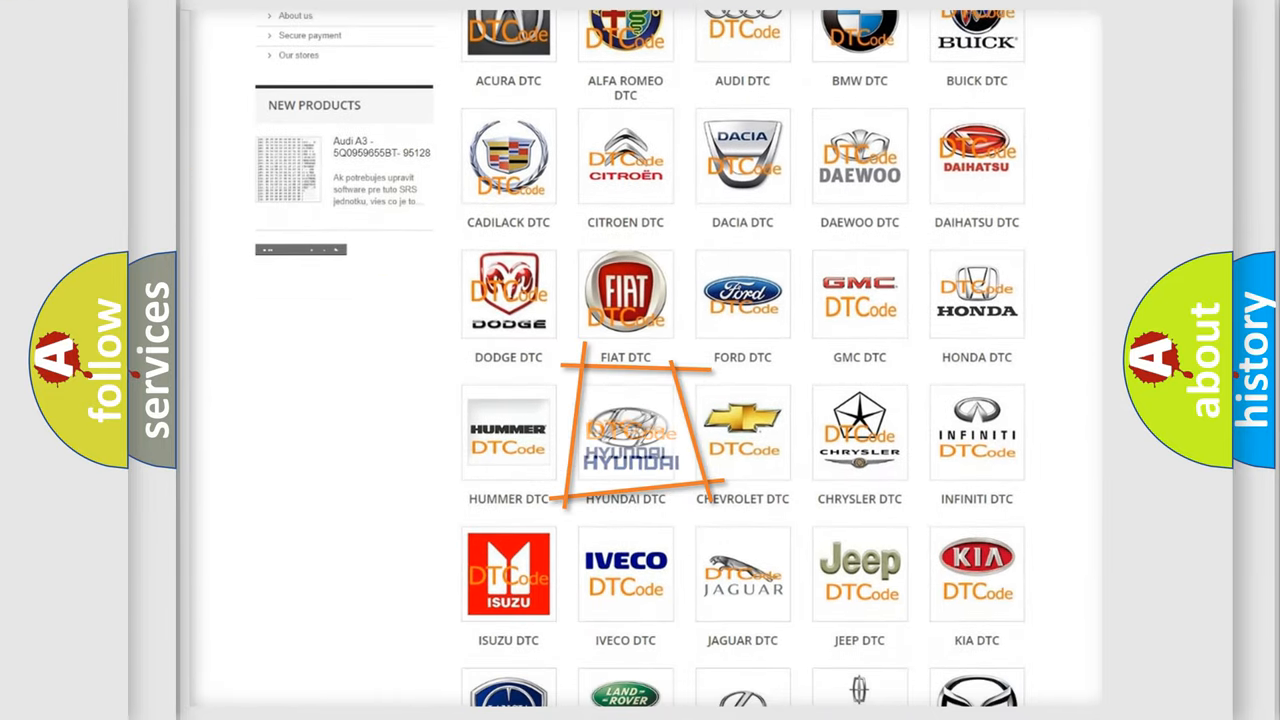